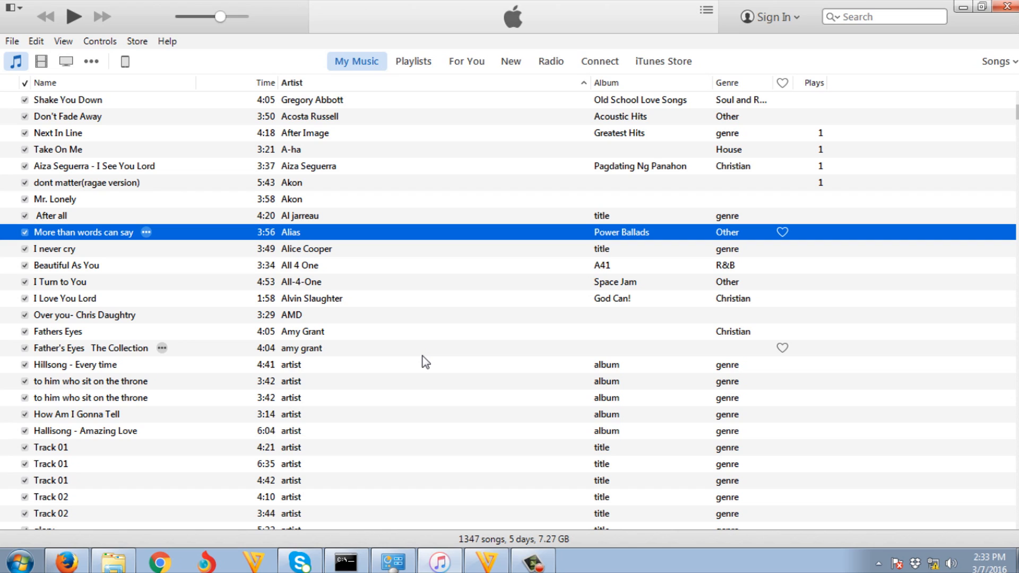
mouse_move(389, 361)
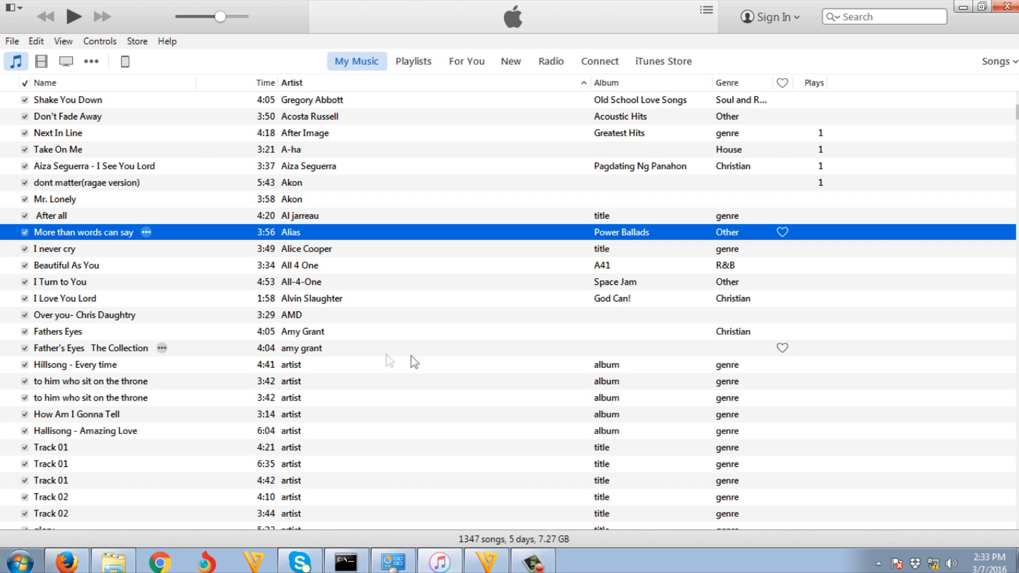
mouse_move(420, 314)
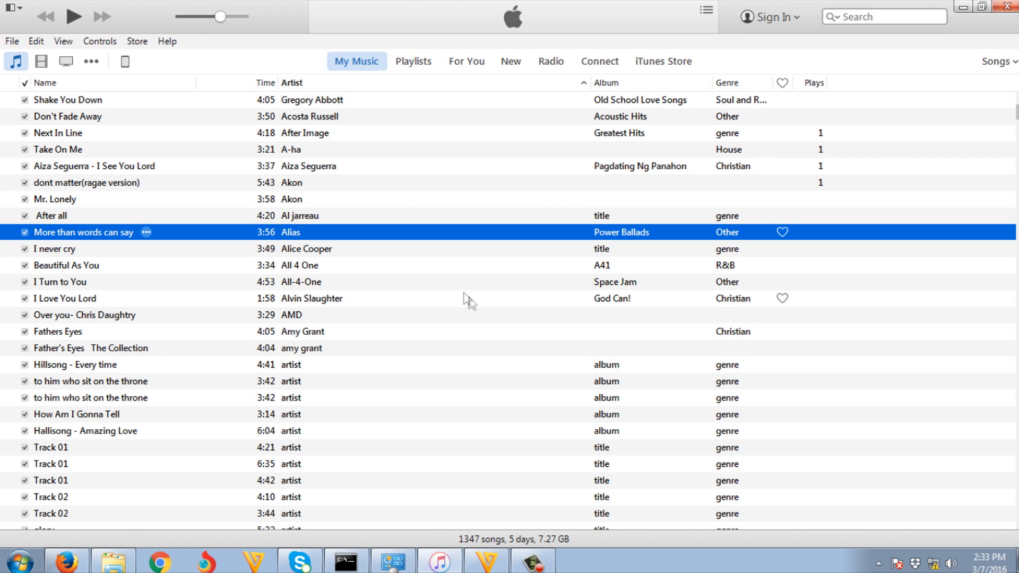
mouse_move(125, 61)
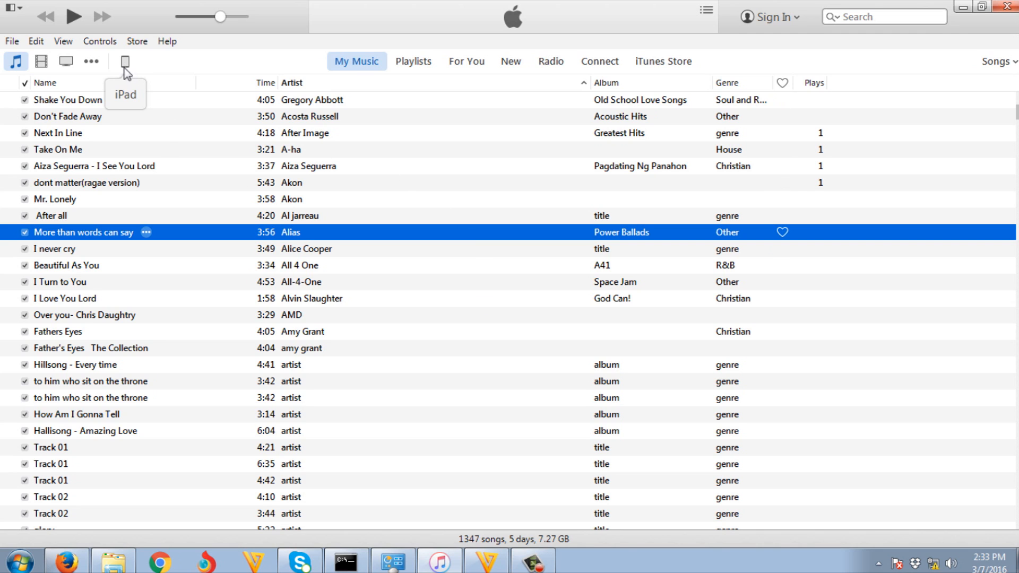
Step: Enable 'Manually manage music and videos' in the connected iPad's Summary options
left_click(125, 61)
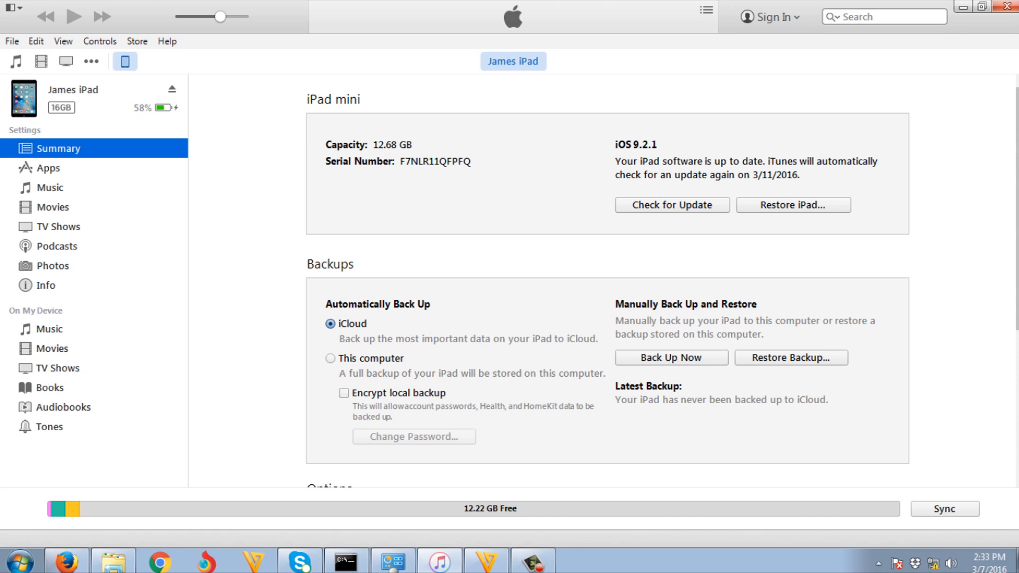
scroll("down", 3)
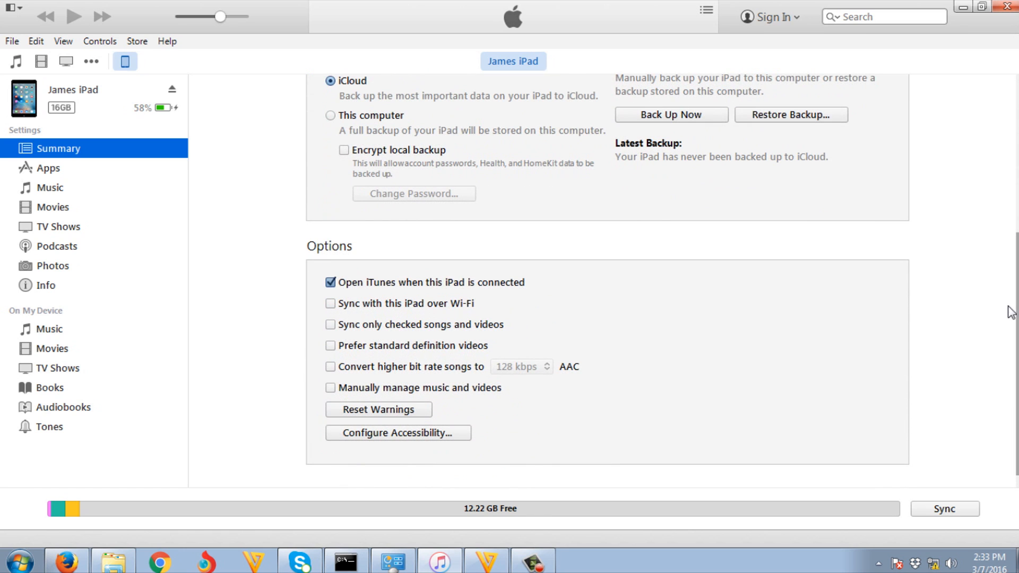
mouse_move(328, 396)
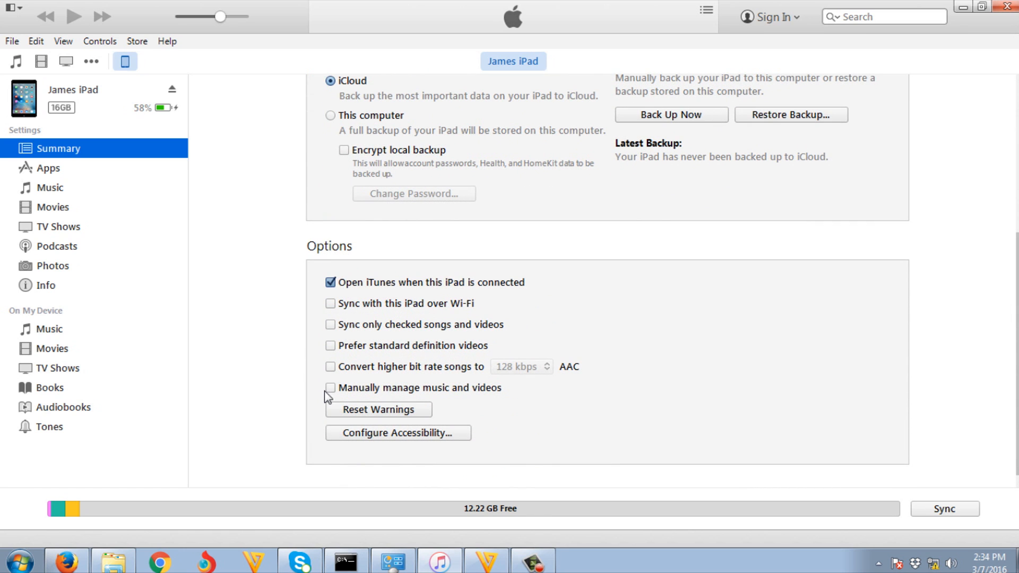
left_click(332, 389)
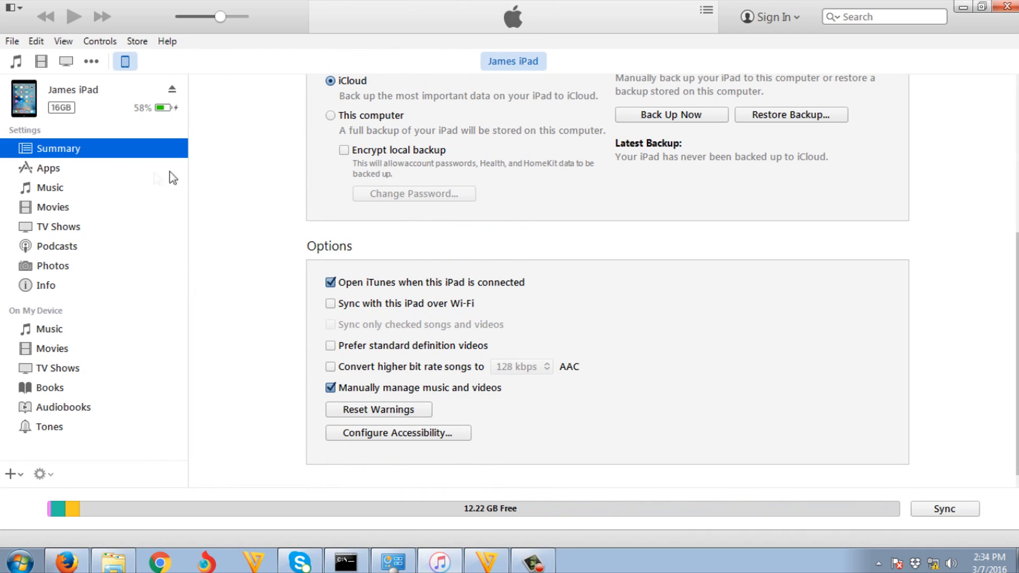
mouse_move(25, 315)
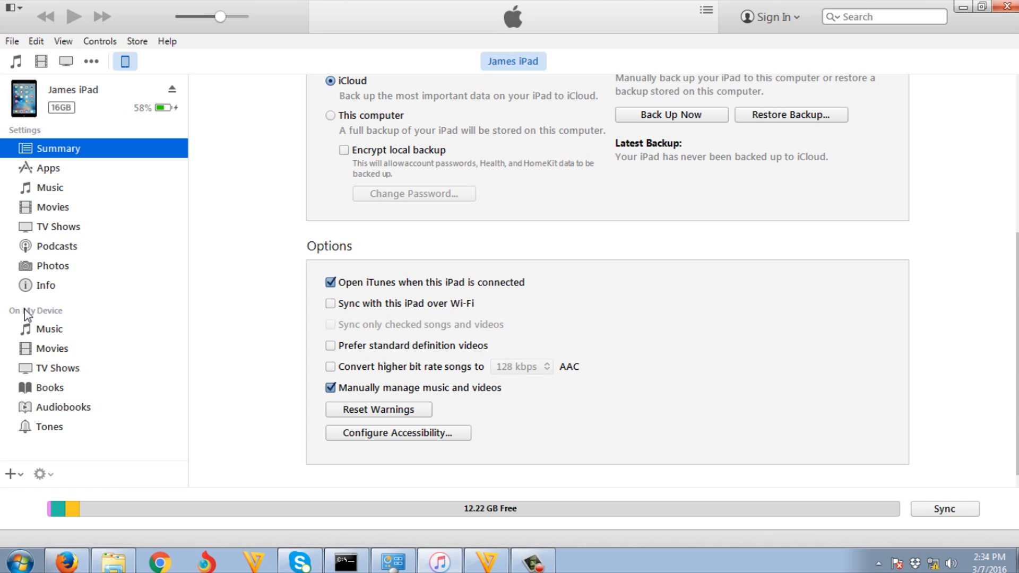
Step: Drag PDF.pdf from Explorer into the iPad's Books list under On My Device
left_click(50, 388)
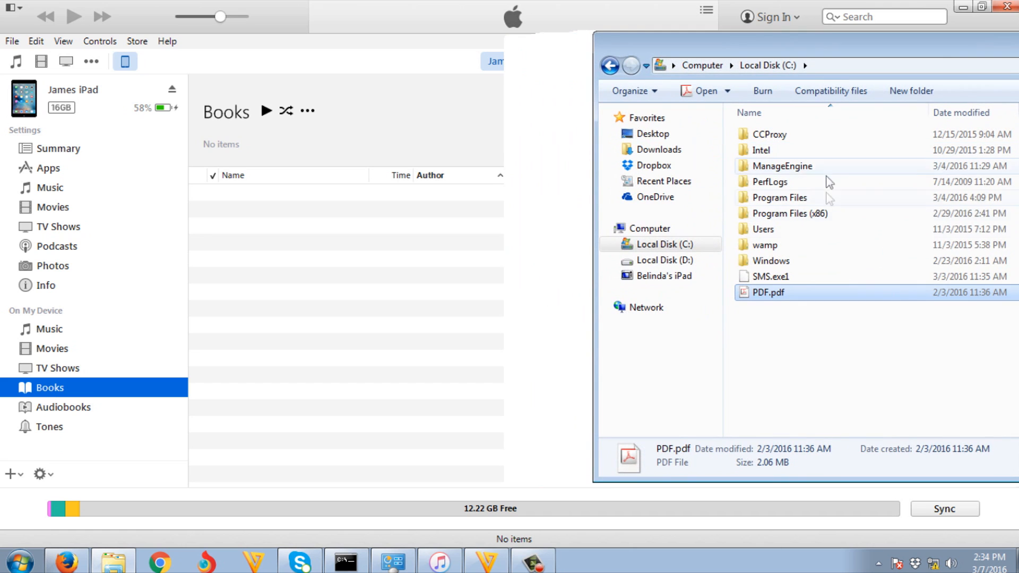
left_click_drag(767, 293, 715, 260)
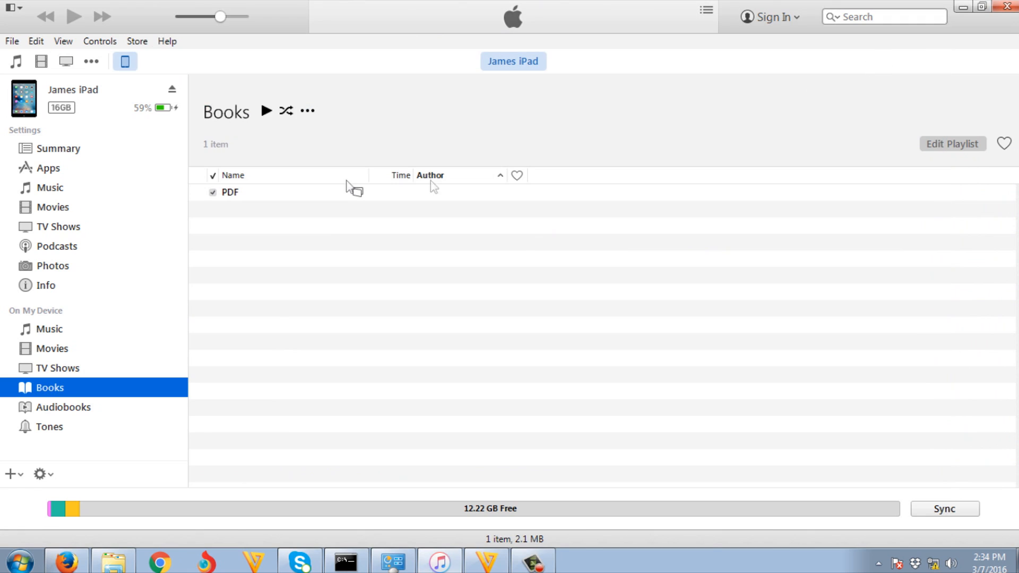
mouse_move(457, 294)
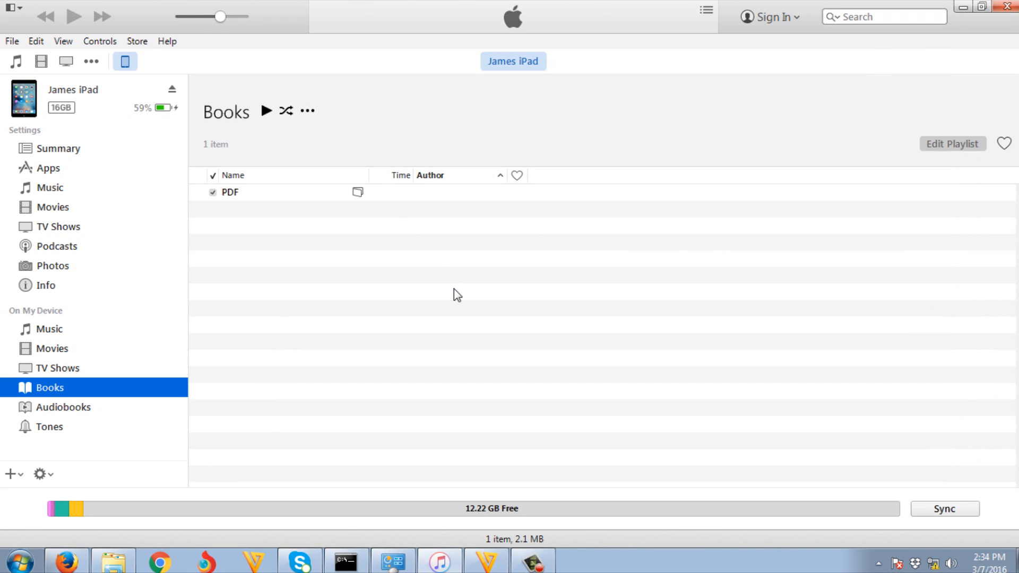
mouse_move(606, 308)
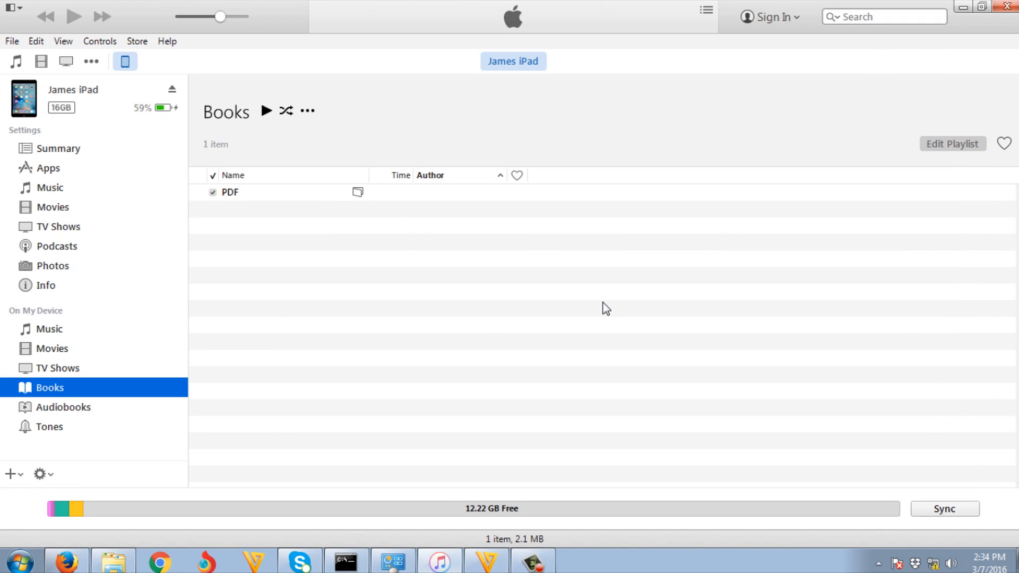
mouse_move(521, 389)
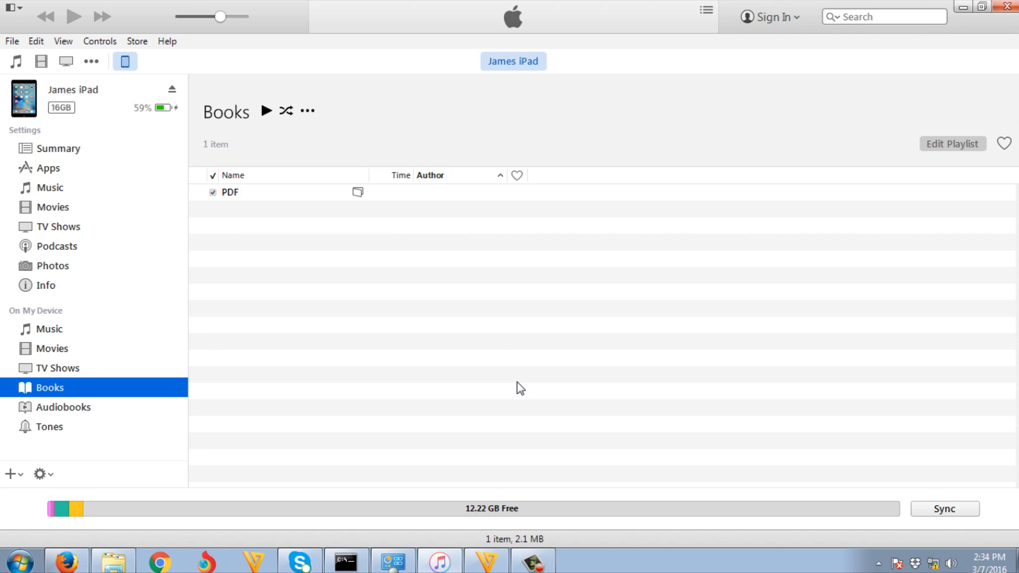
mouse_move(360, 292)
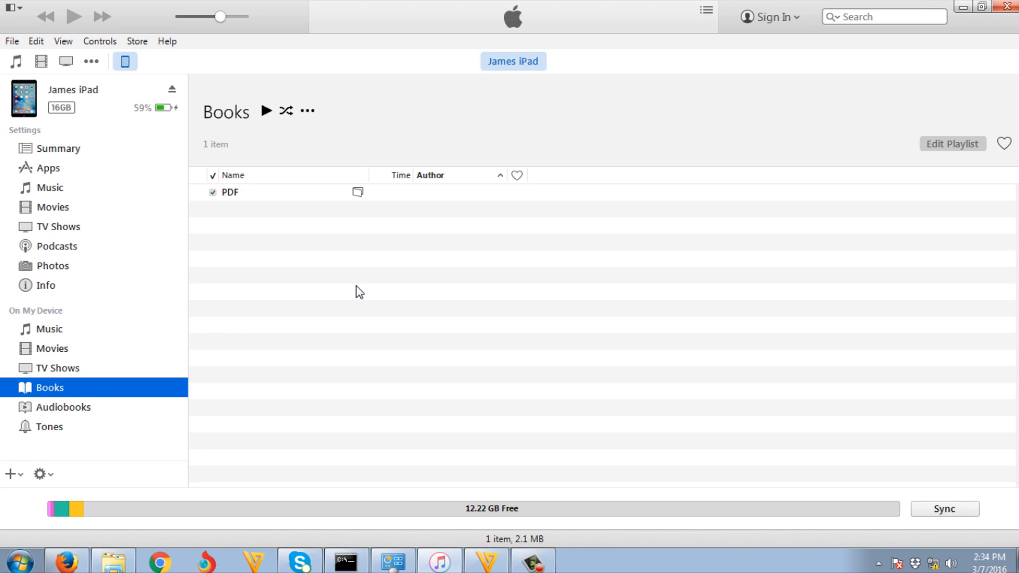
mouse_move(372, 294)
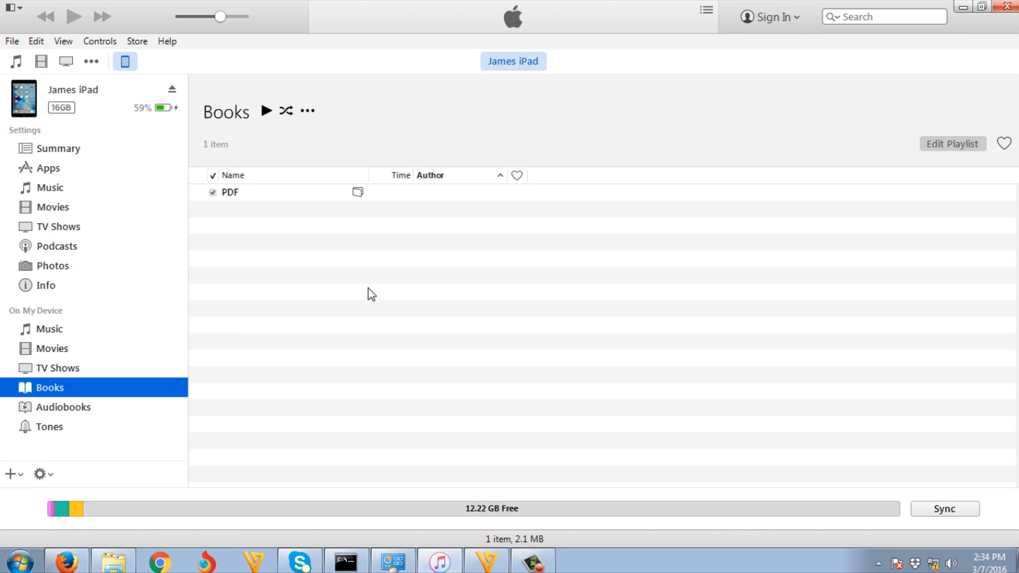
mouse_move(397, 318)
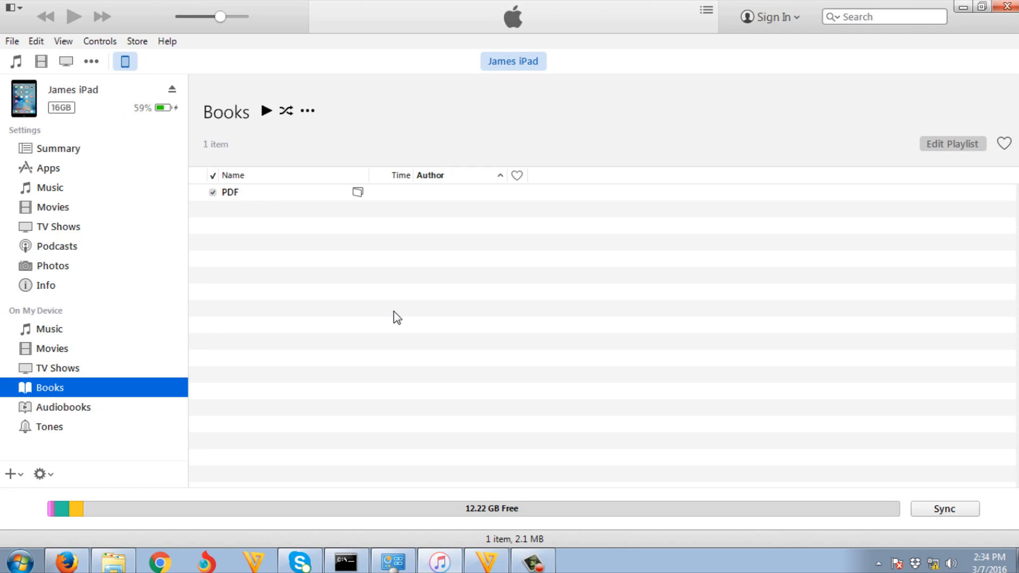